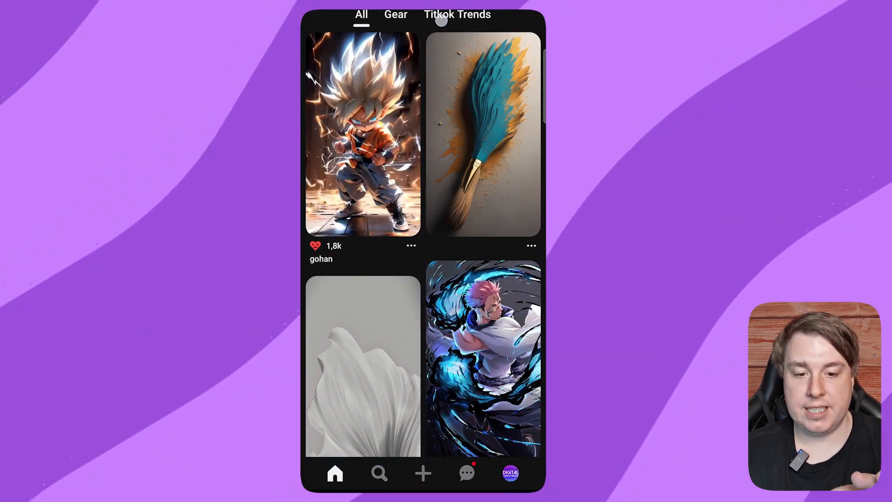
- Open the account's profile and scroll down to the grid of created pins
{"action": "left_click", "coordinate": [507, 473]}
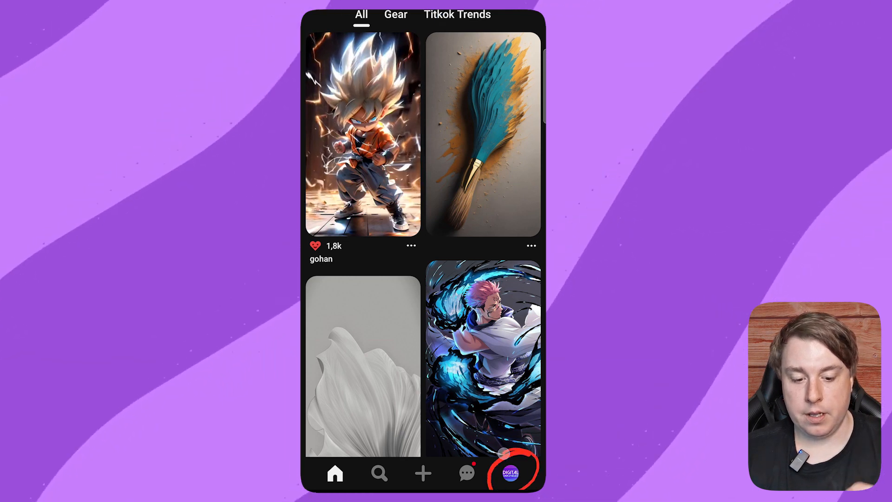
{"action": "left_click", "coordinate": [509, 473]}
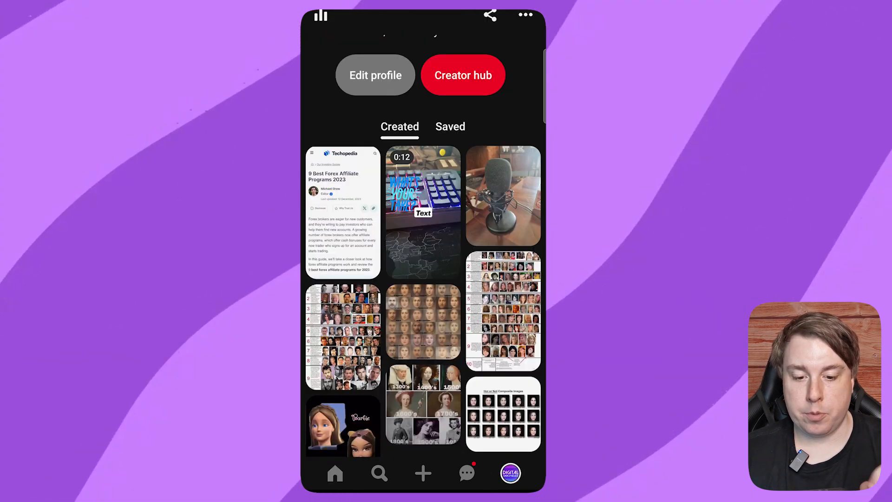
{"action": "scroll", "scroll_direction": "down", "scroll_amount": 3}
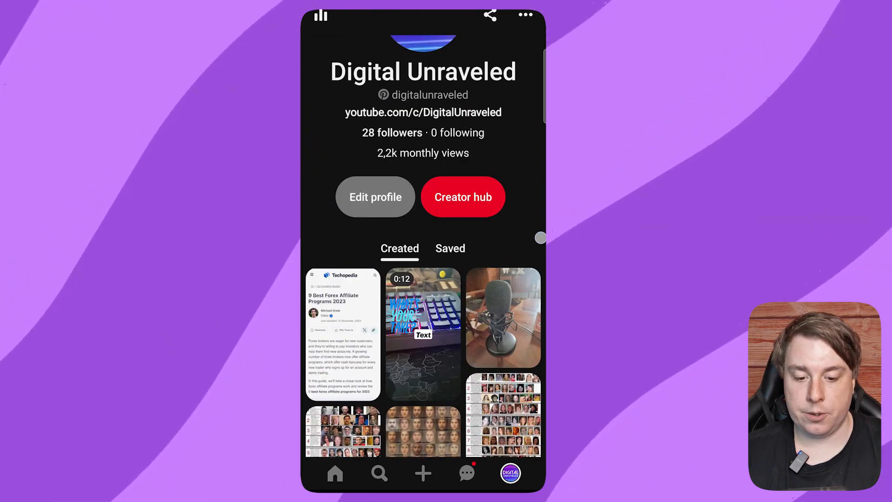
{"action": "scroll", "scroll_direction": "down", "scroll_amount": 3}
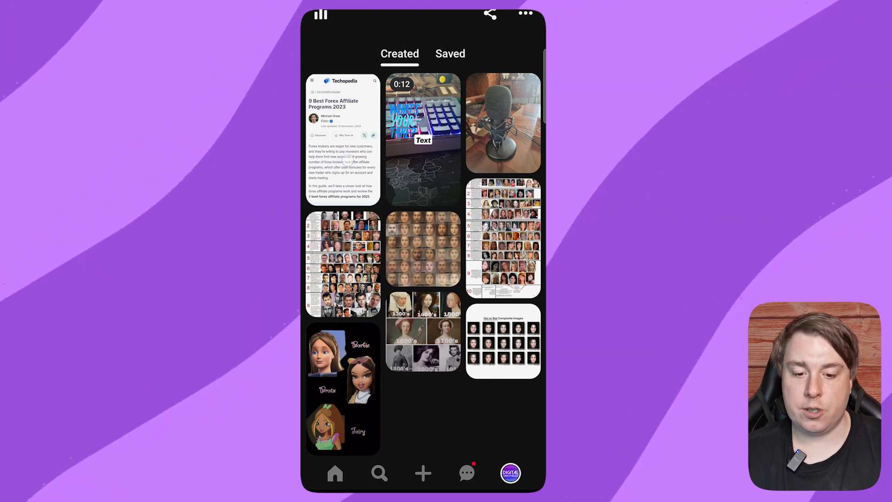
- Open the Techopedia '9 Best Forex Affiliate Programs 2023' pin from the Created grid
{"action": "left_click", "coordinate": [342, 142]}
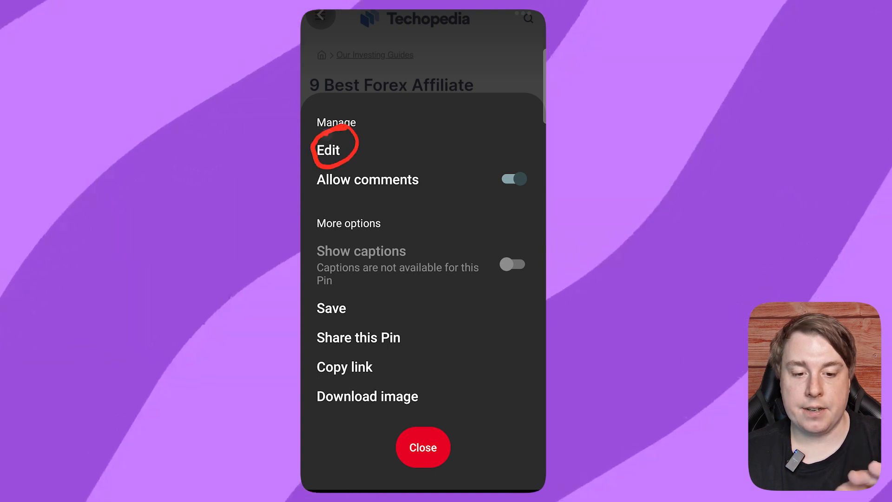
- Delete the Forex affiliate pin from the Edit Pin screen and confirm the deletion
{"action": "left_click", "coordinate": [328, 150]}
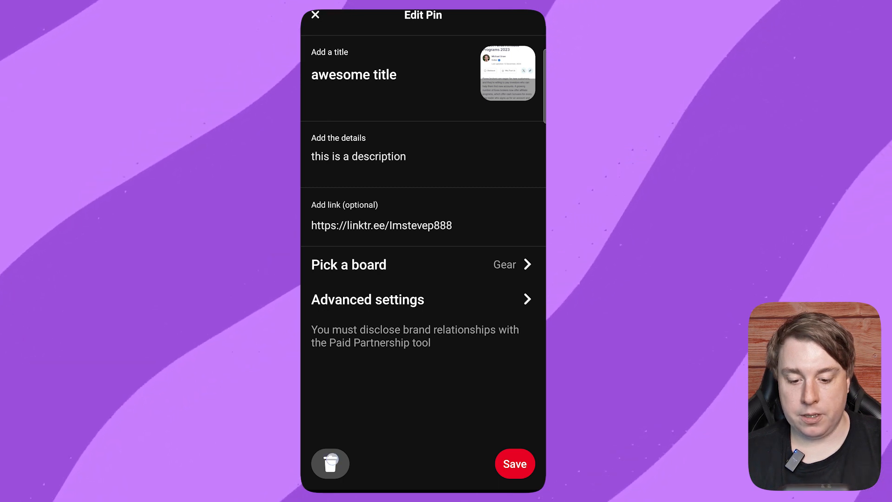
{"action": "left_click", "coordinate": [330, 463]}
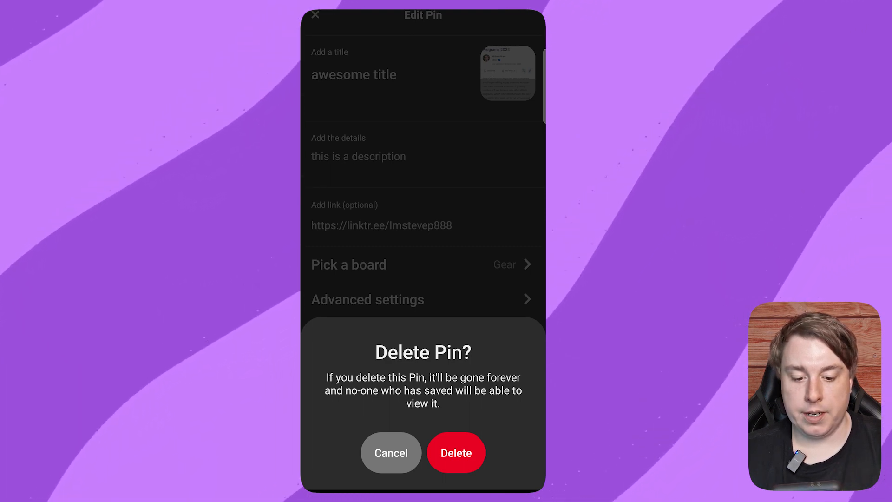
{"action": "left_click", "coordinate": [456, 453]}
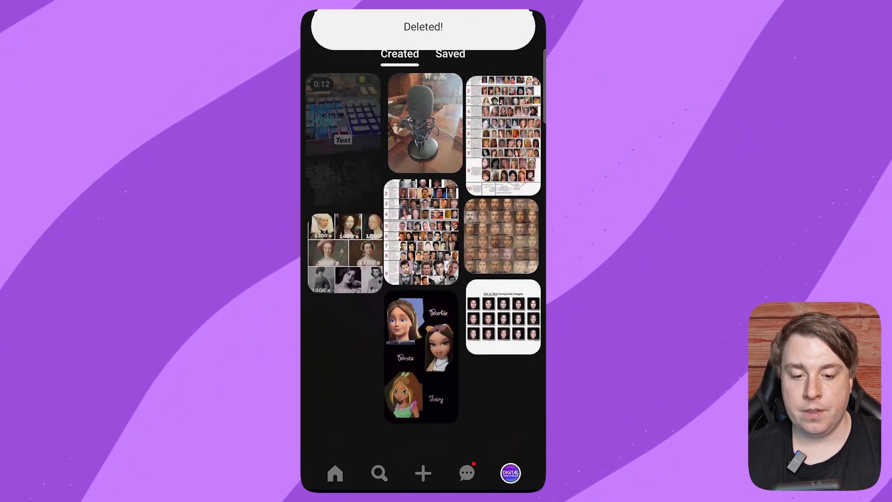